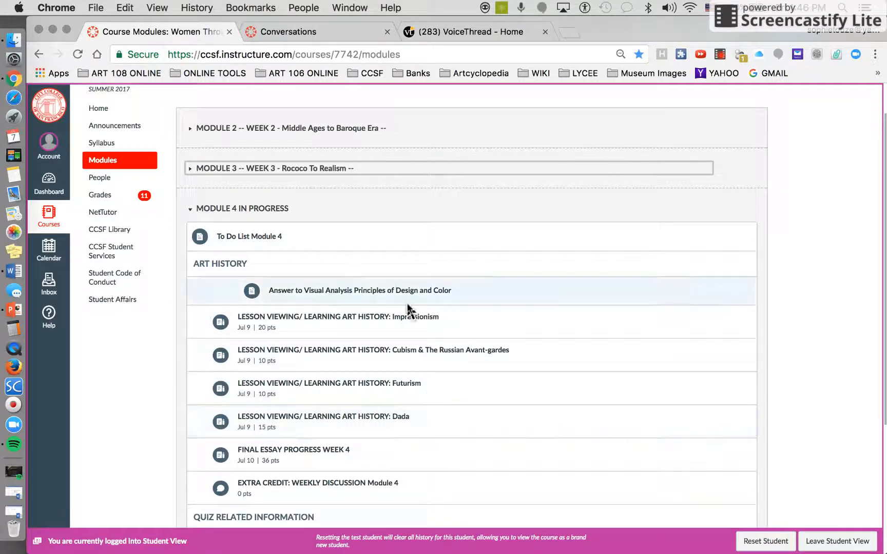
Scroll the Modules page to Module 4 and open the Final Essay Progress Week 4 assignment.
scroll(down, 3)
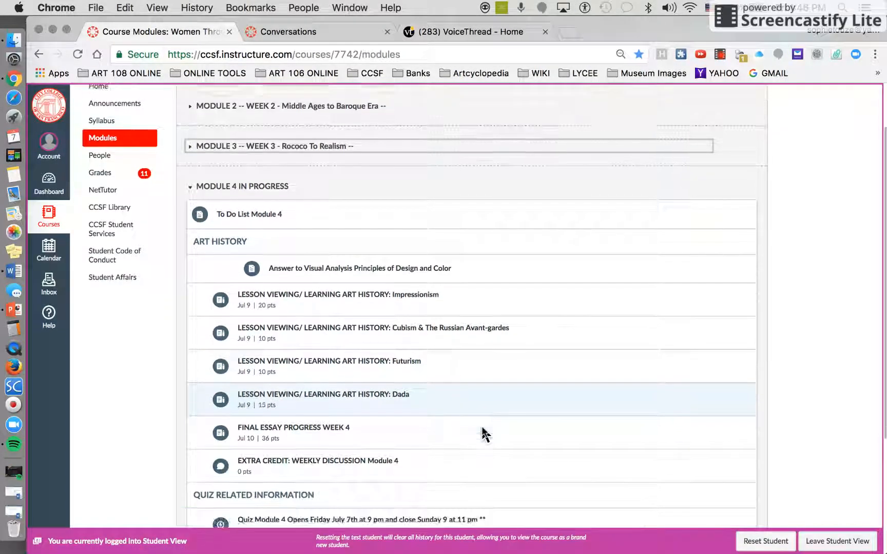
scroll(down, 3)
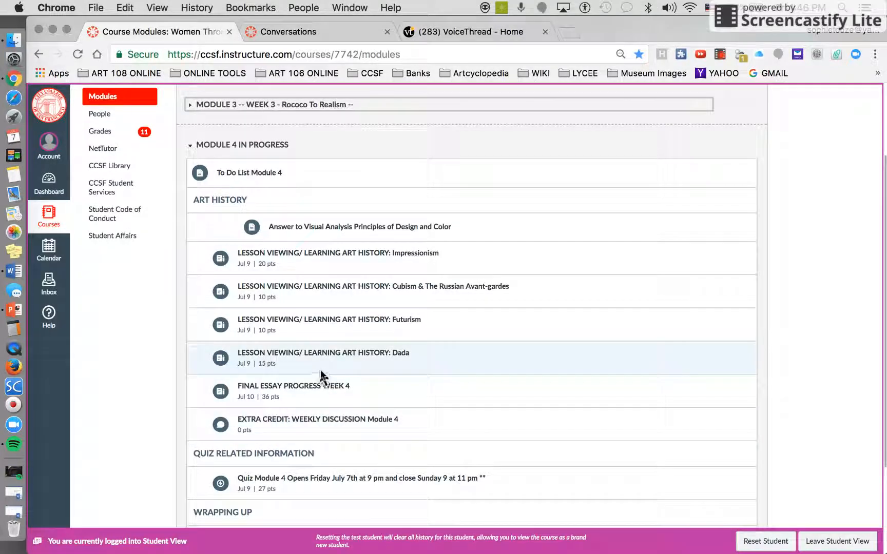
mouse_move(292, 385)
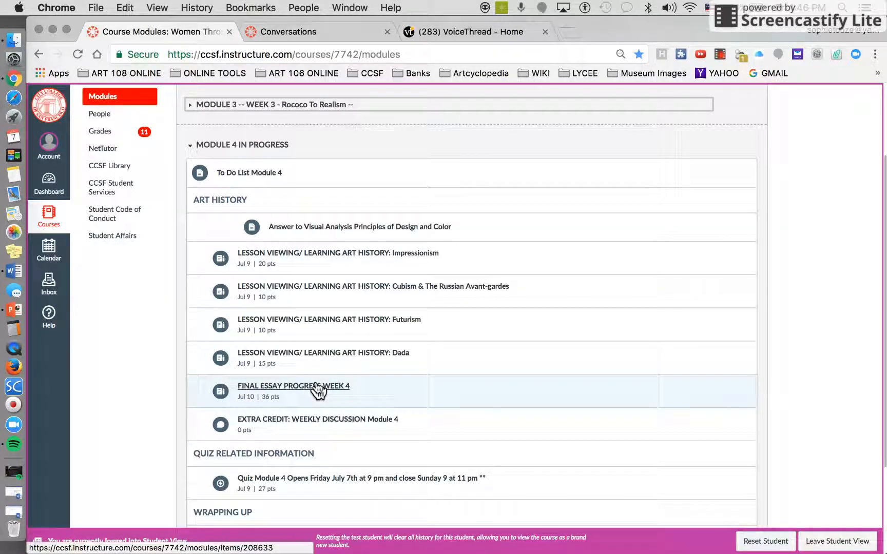
mouse_move(293, 386)
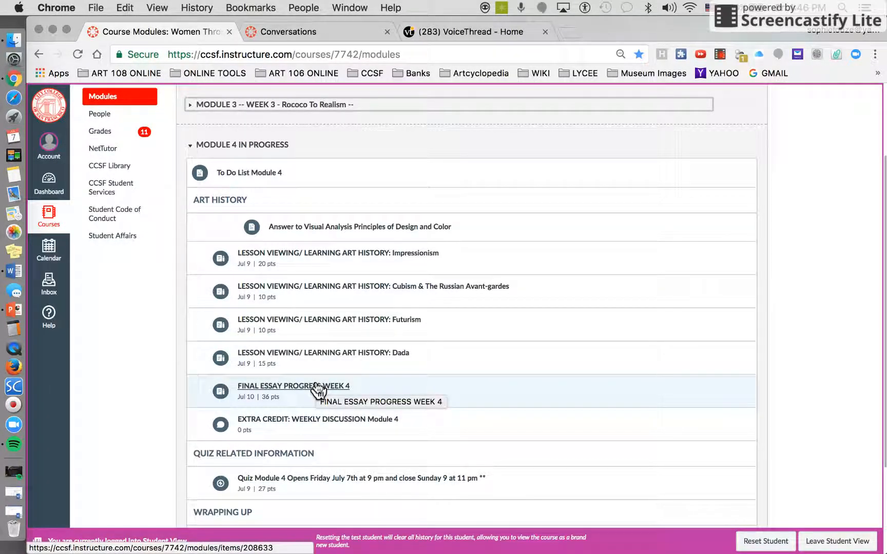
mouse_move(353, 385)
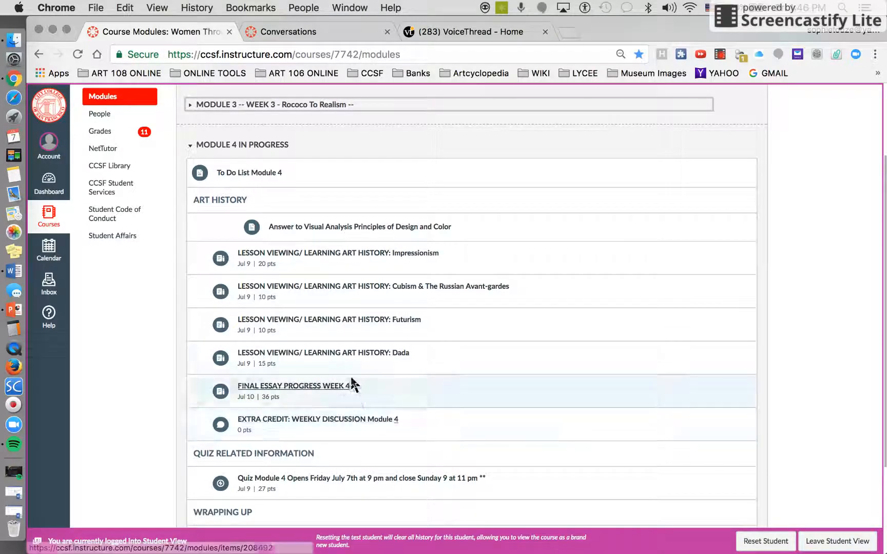
mouse_move(306, 401)
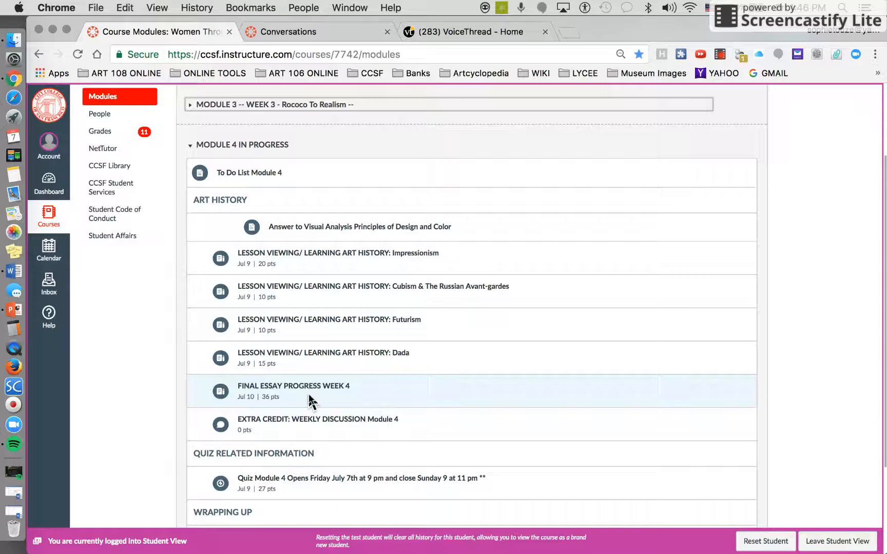
click(292, 386)
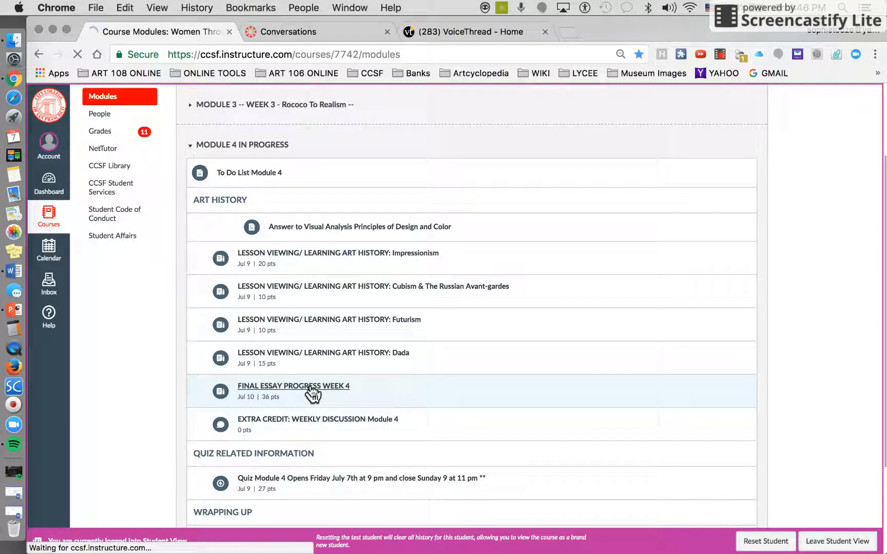
Read the Week 4 assignment description through the purple example grid, its notes and the rubric.
click(292, 386)
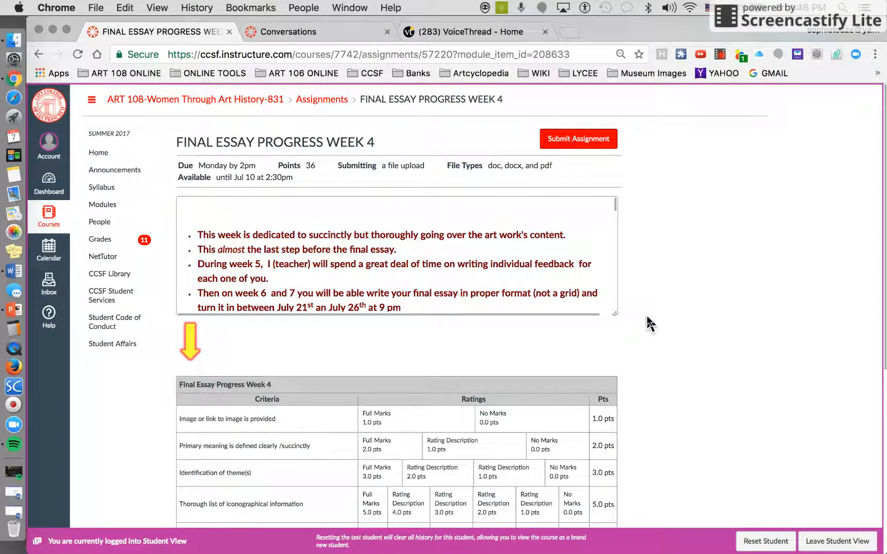
scroll(down, 3)
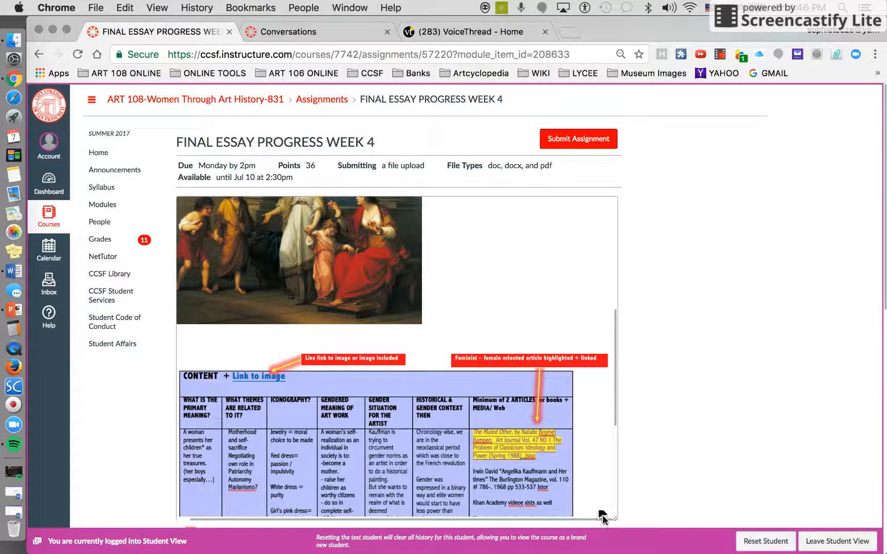
scroll(up, 3)
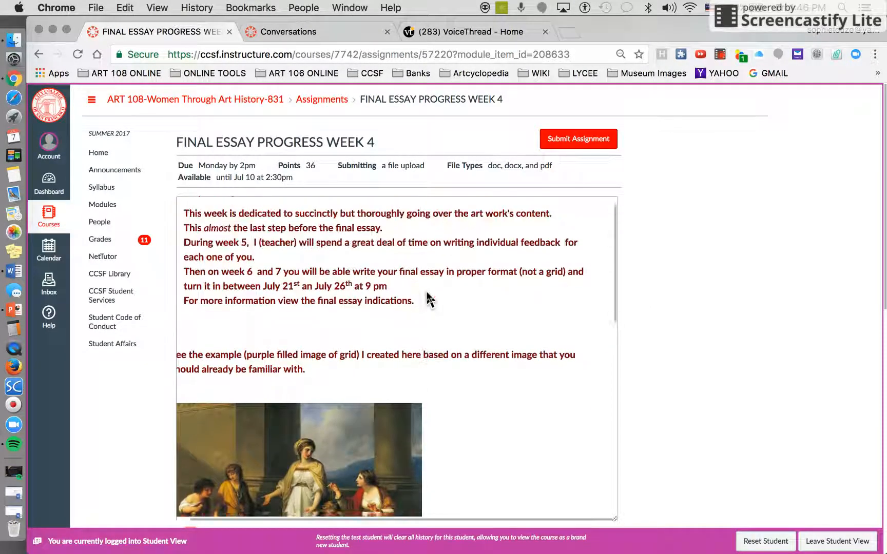
scroll(down, 3)
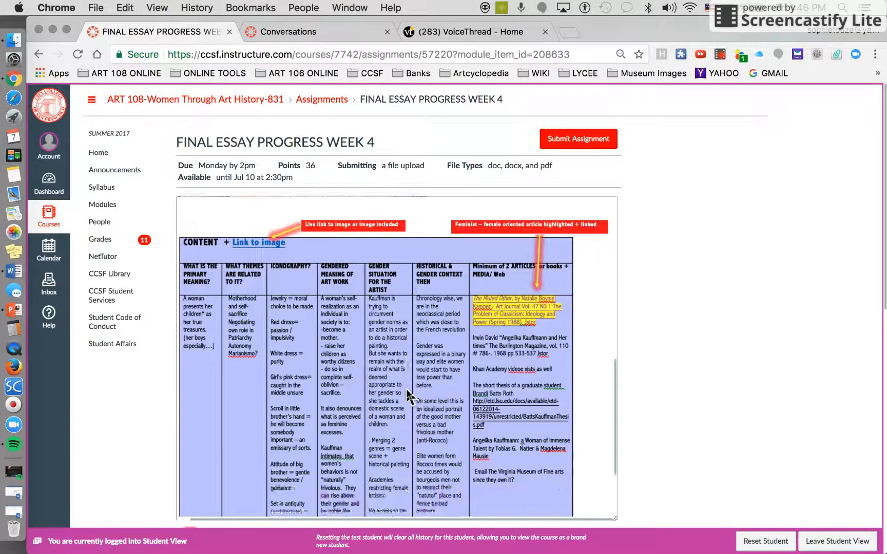
scroll(down, 3)
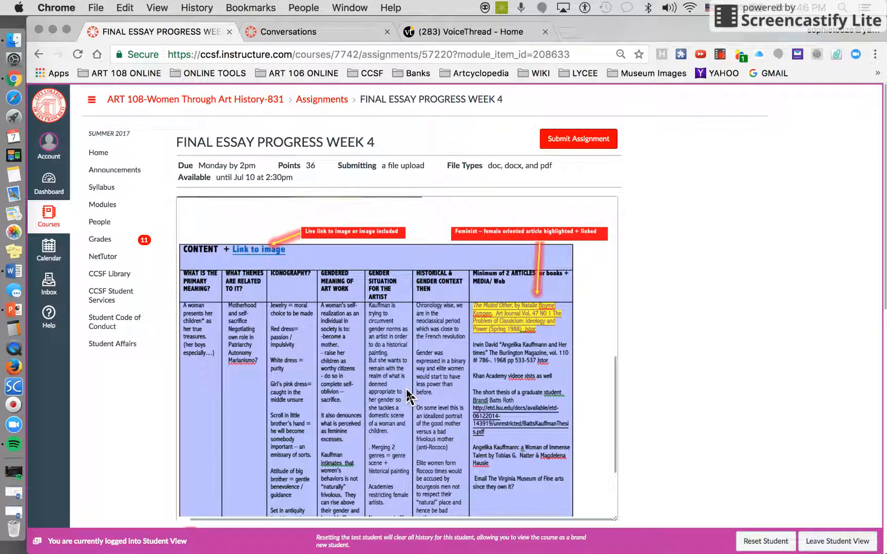
scroll(down, 3)
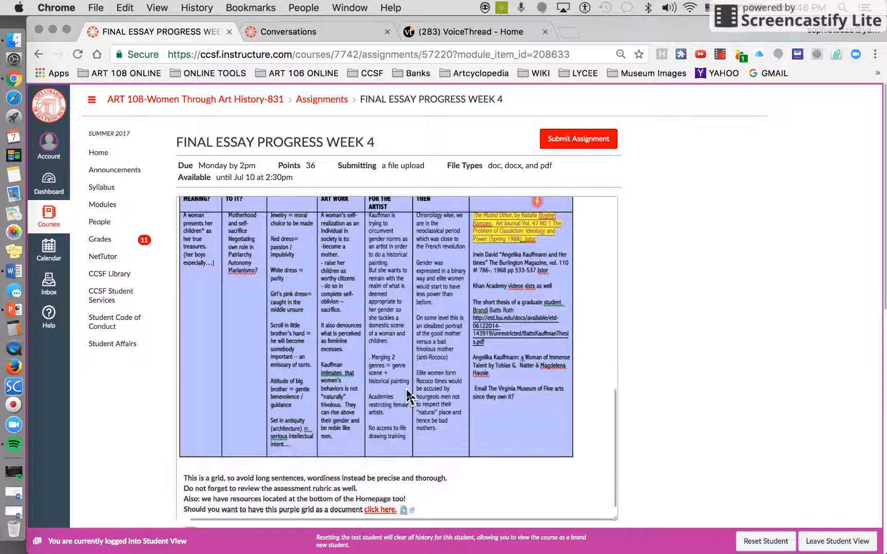
scroll(up, 3)
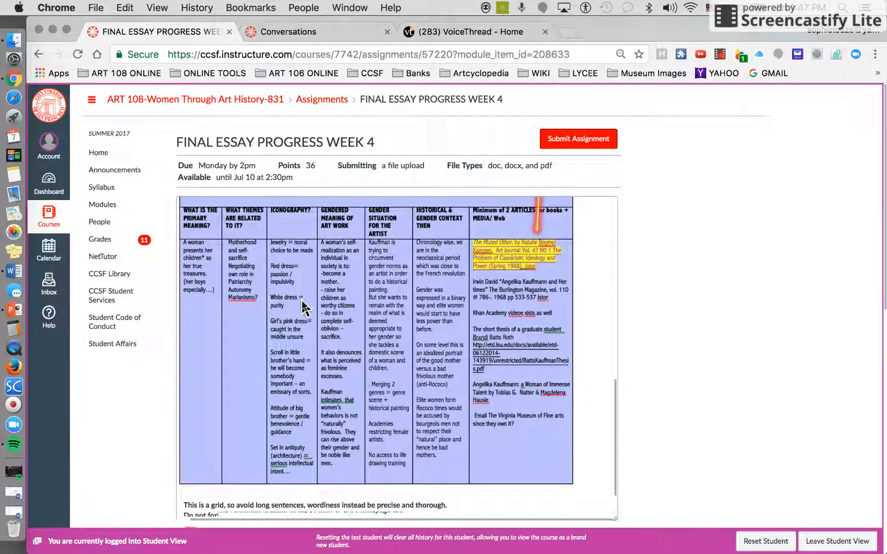
scroll(down, 3)
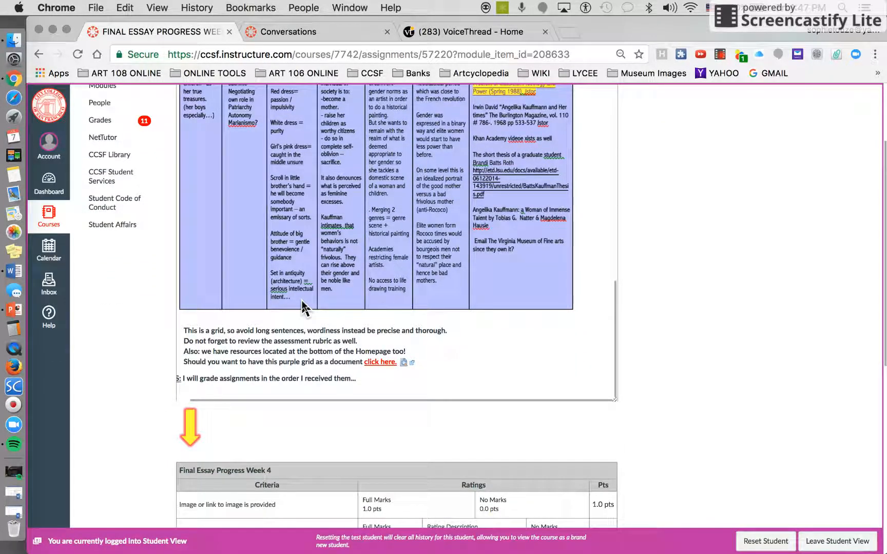
mouse_move(356, 371)
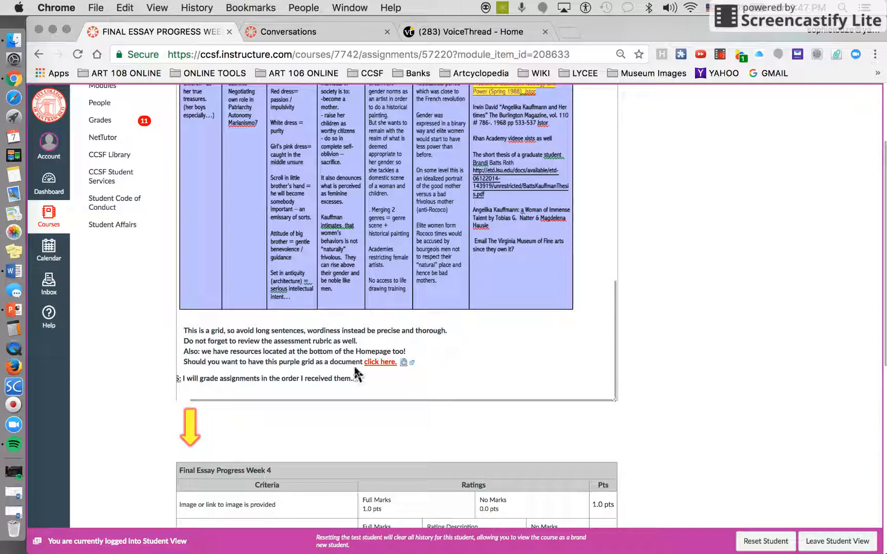
Download the purple grid as a Word document, then return to the course Modules list.
click(379, 362)
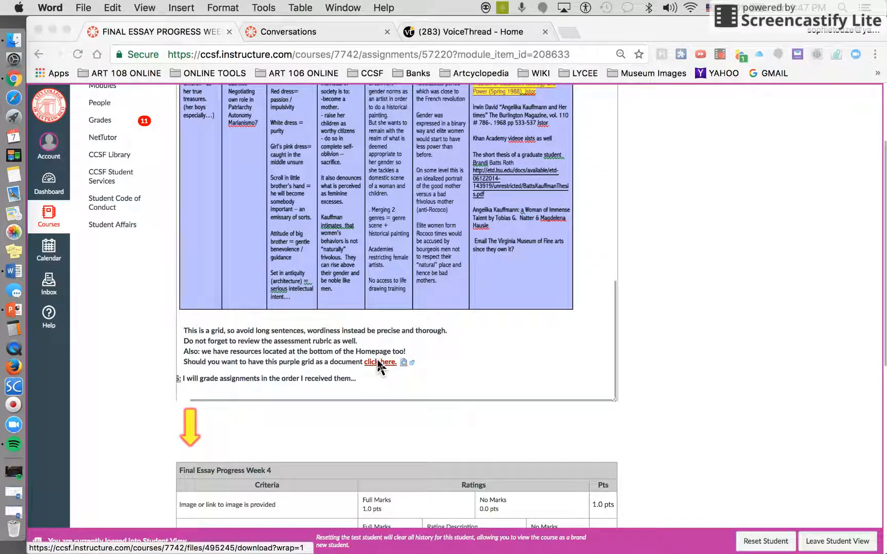
click(381, 362)
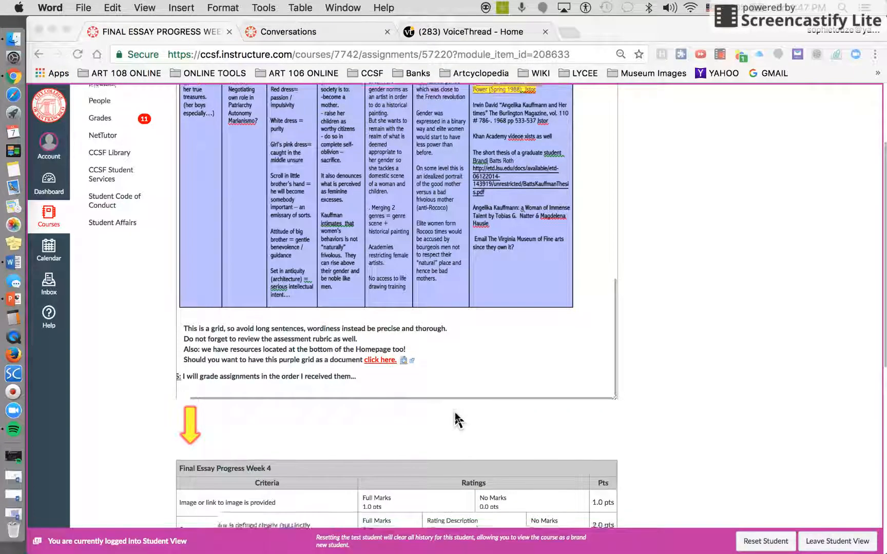
scroll(up, 3)
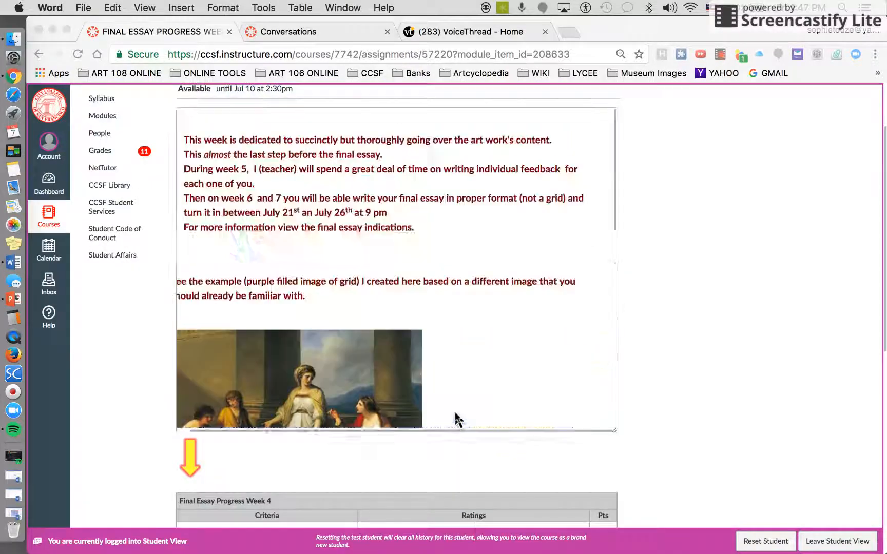
scroll(up, 3)
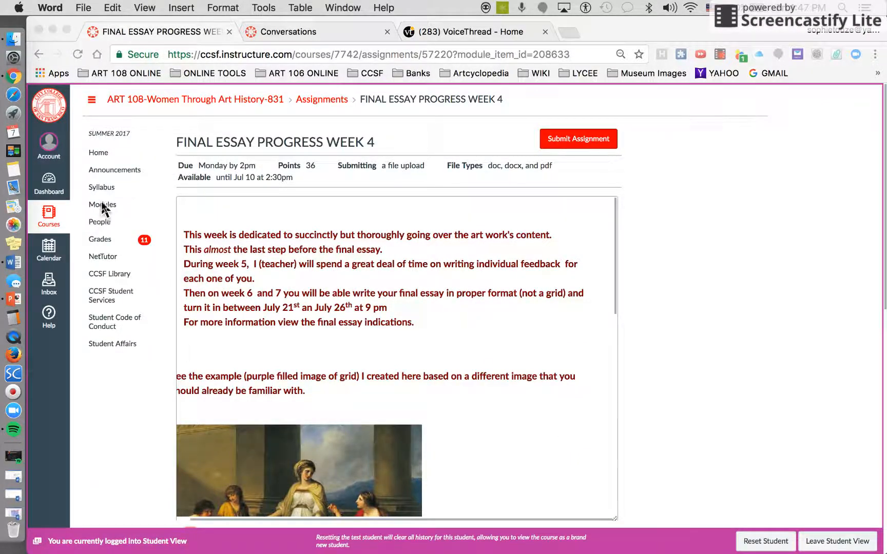
click(102, 205)
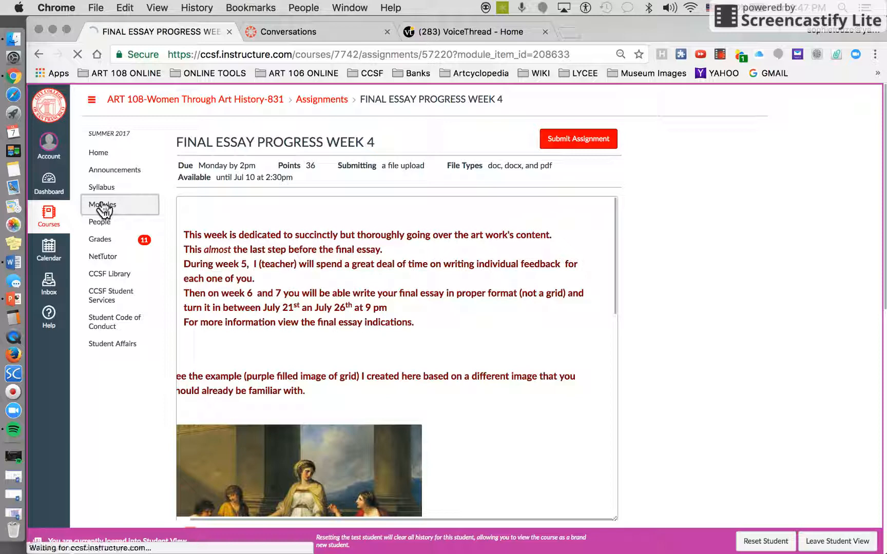
Scroll the Modules page down to the Wrapping Up and Final Essay Related items.
click(102, 204)
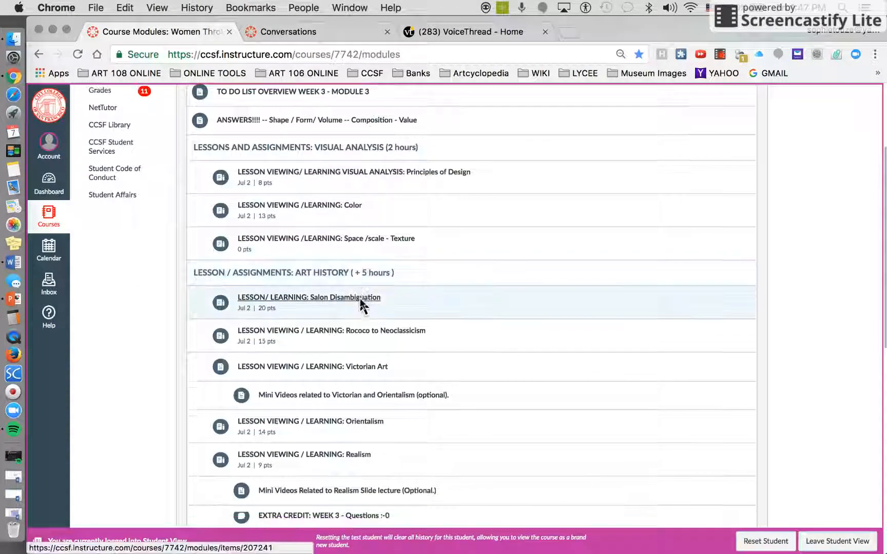
scroll(down, 3)
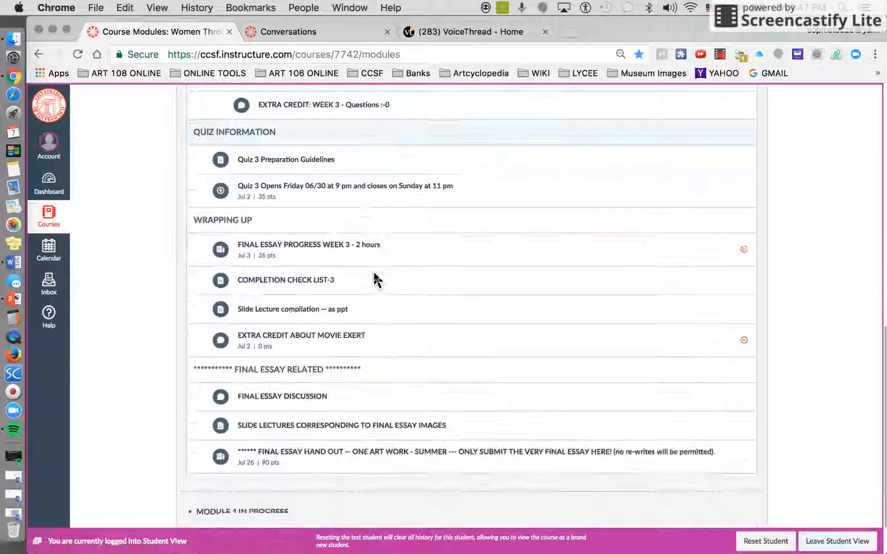
scroll(down, 3)
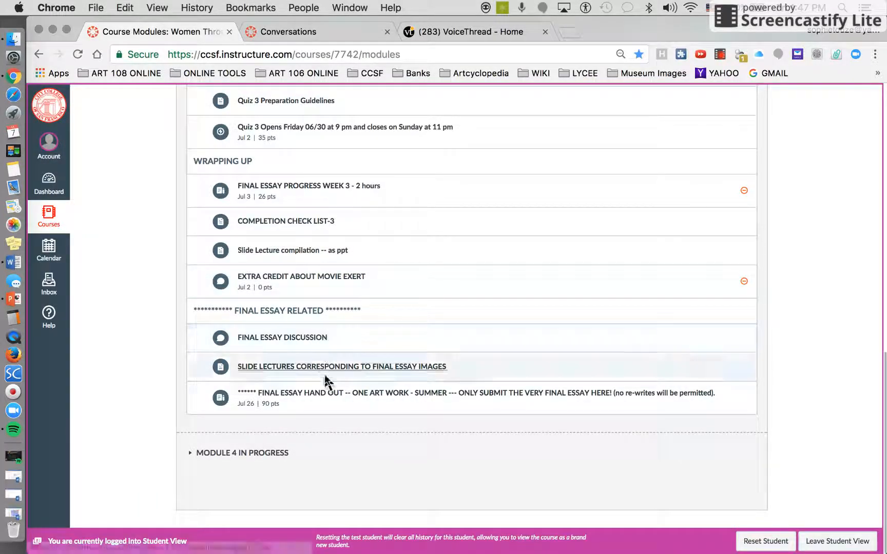
mouse_move(328, 392)
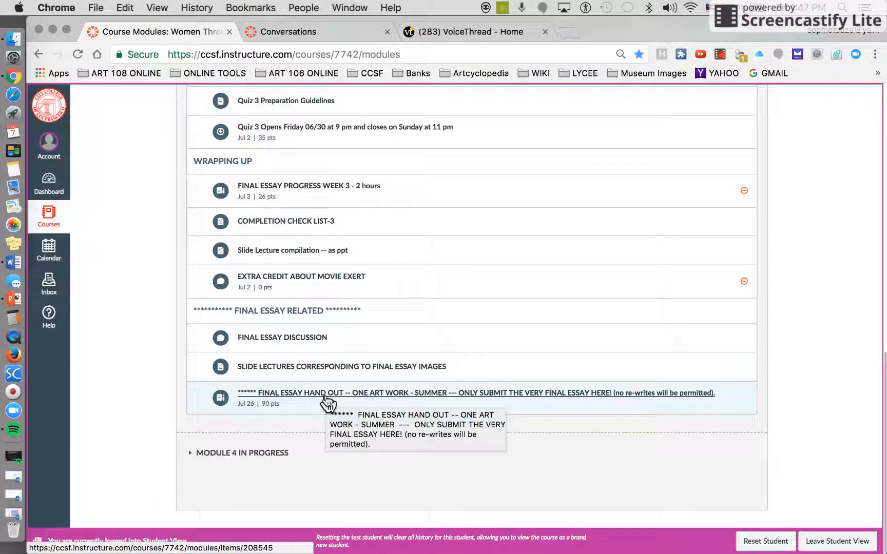
mouse_move(441, 400)
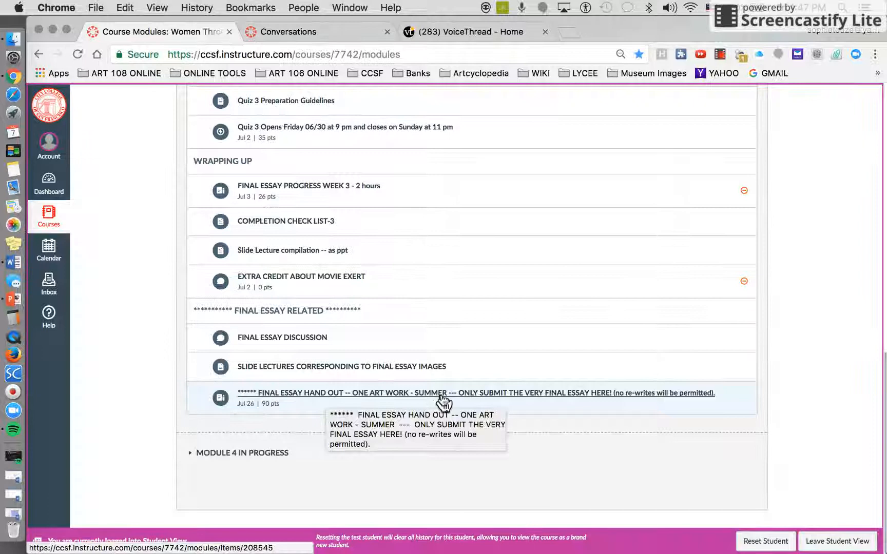
mouse_move(534, 401)
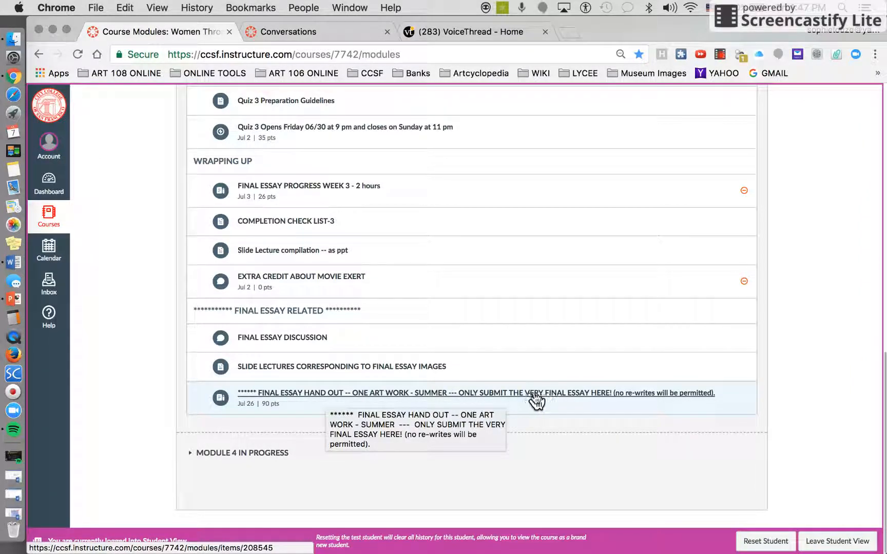
mouse_move(576, 402)
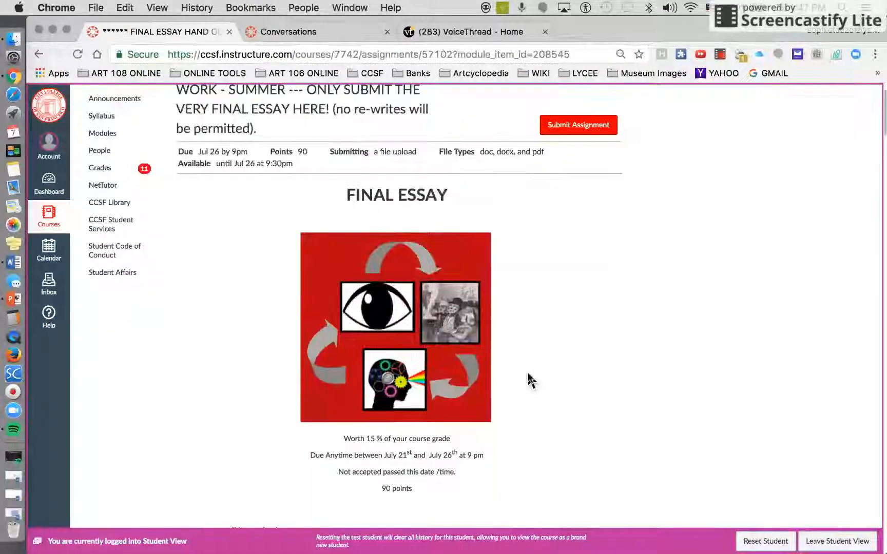
Read the Final Essay handout down to the strong A-level essay example links.
scroll(down, 3)
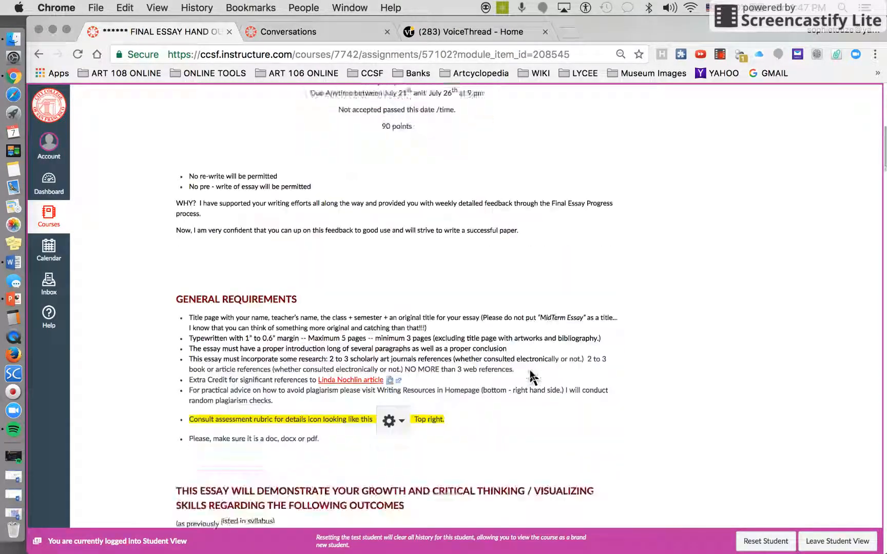
scroll(down, 3)
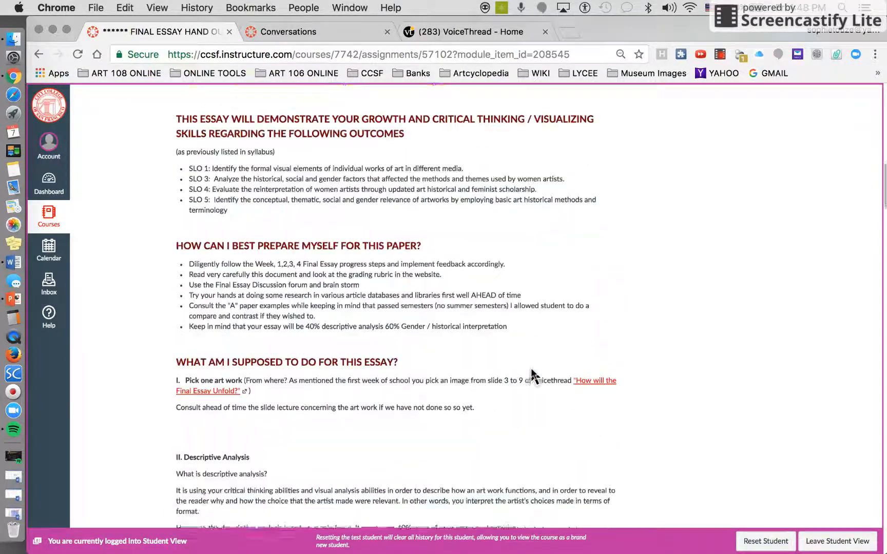
scroll(down, 3)
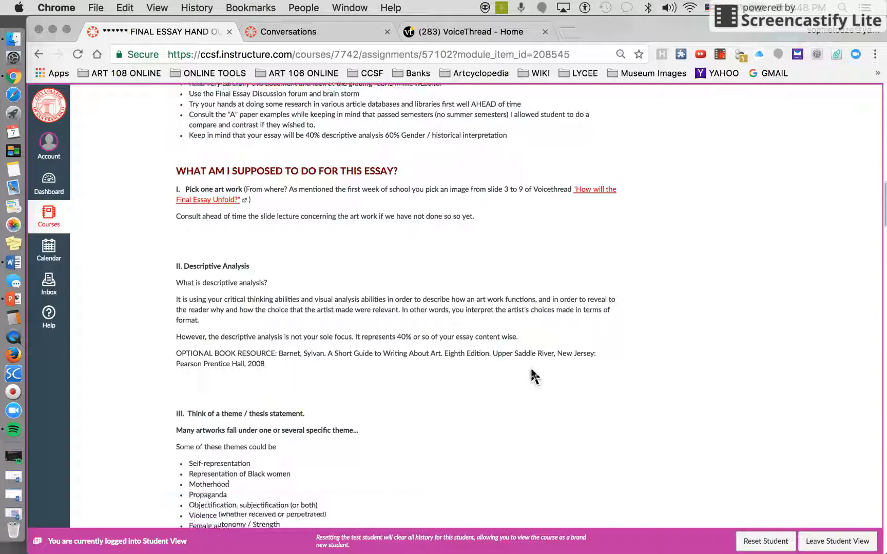
scroll(down, 3)
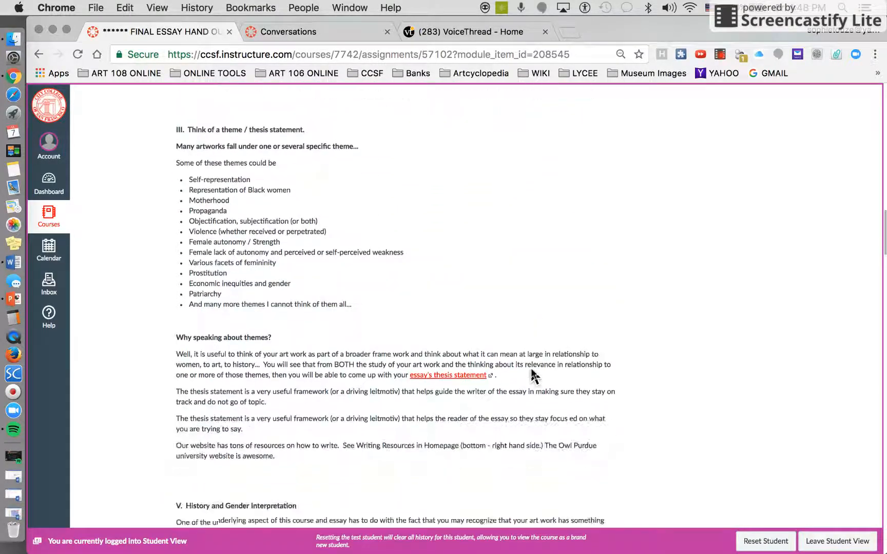
scroll(down, 3)
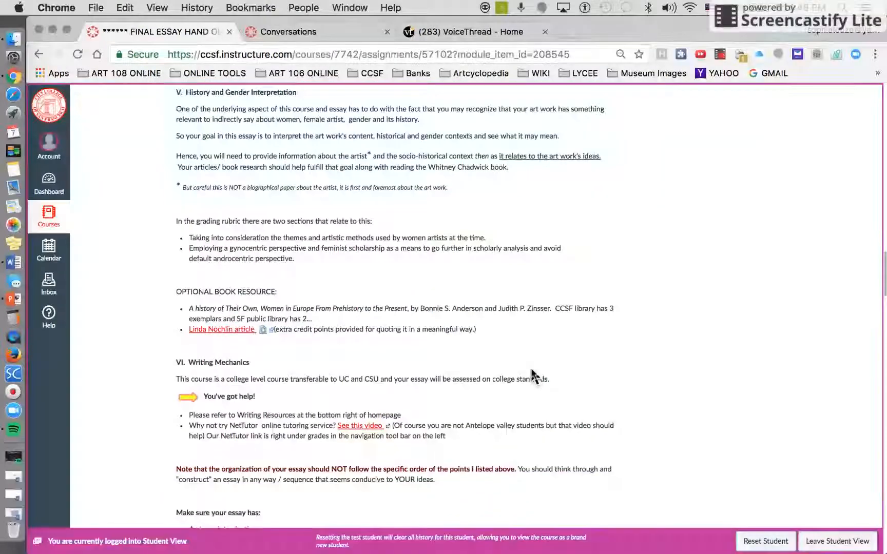
scroll(down, 3)
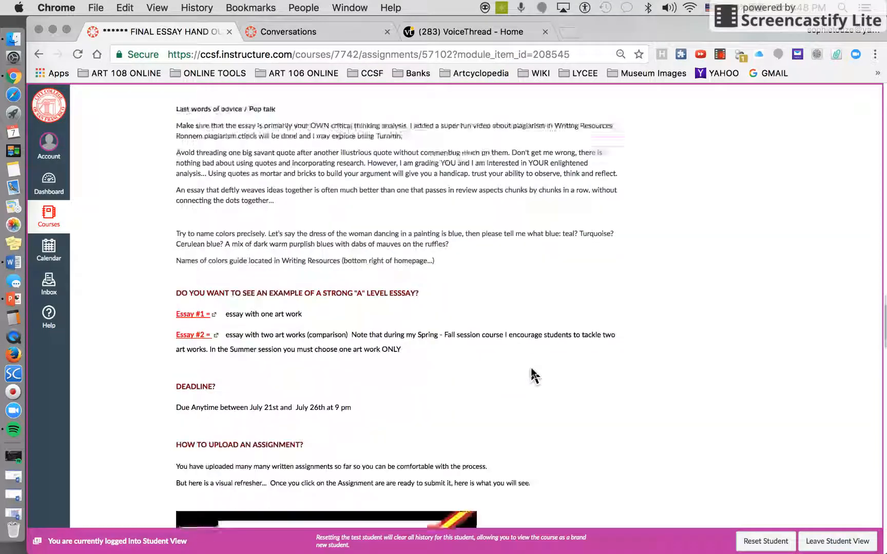
scroll(down, 3)
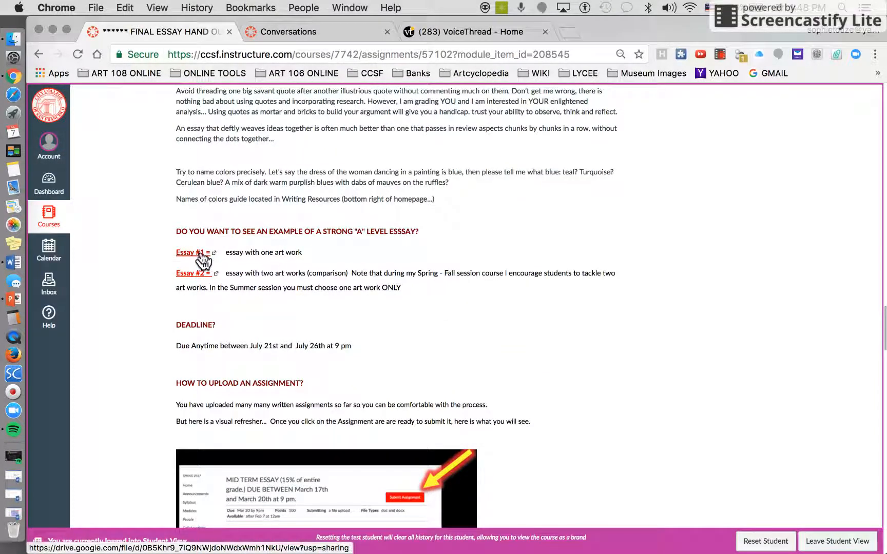
Open Essay #1 (Example_A_essa_1.docx) in Drive and read through to page 6 of 7.
click(187, 253)
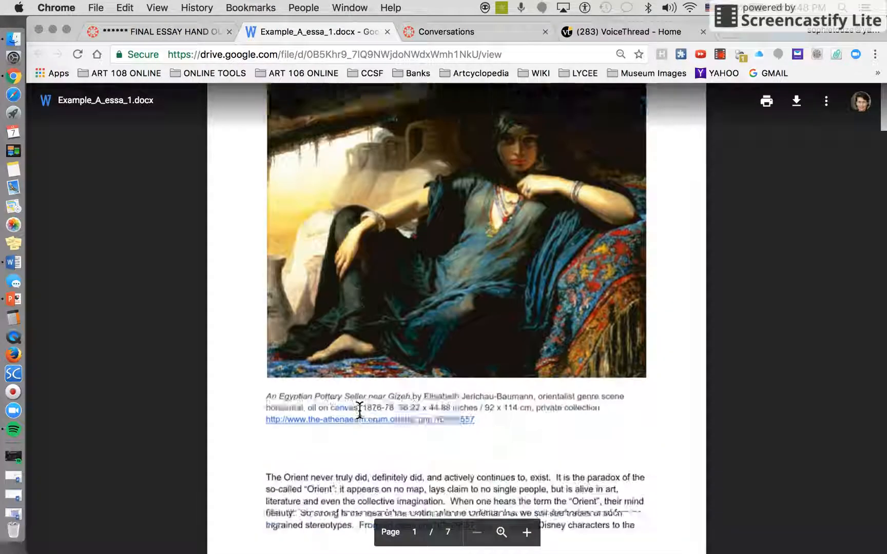
scroll(down, 3)
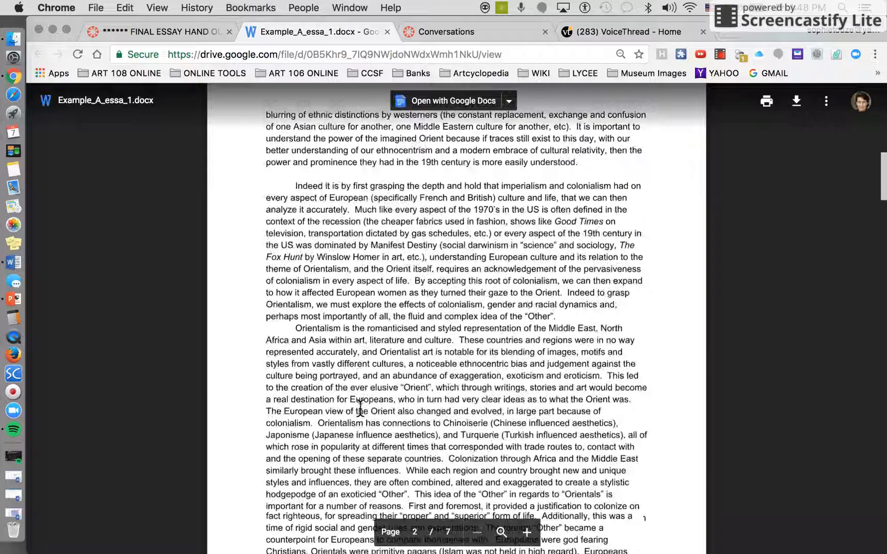
scroll(down, 3)
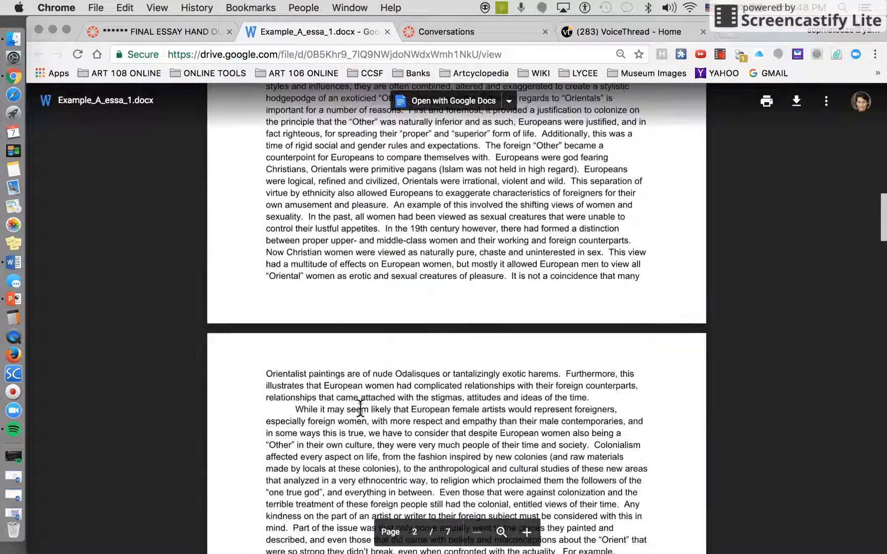
scroll(down, 3)
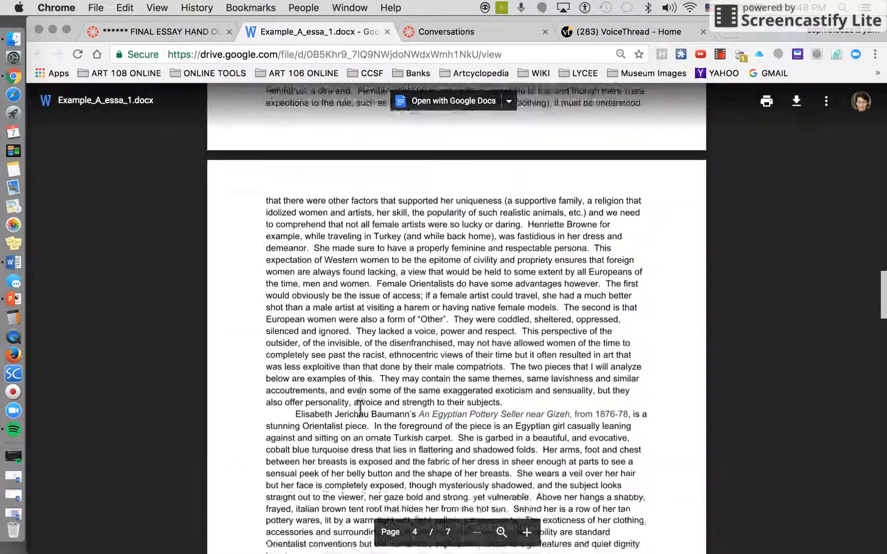
scroll(down, 3)
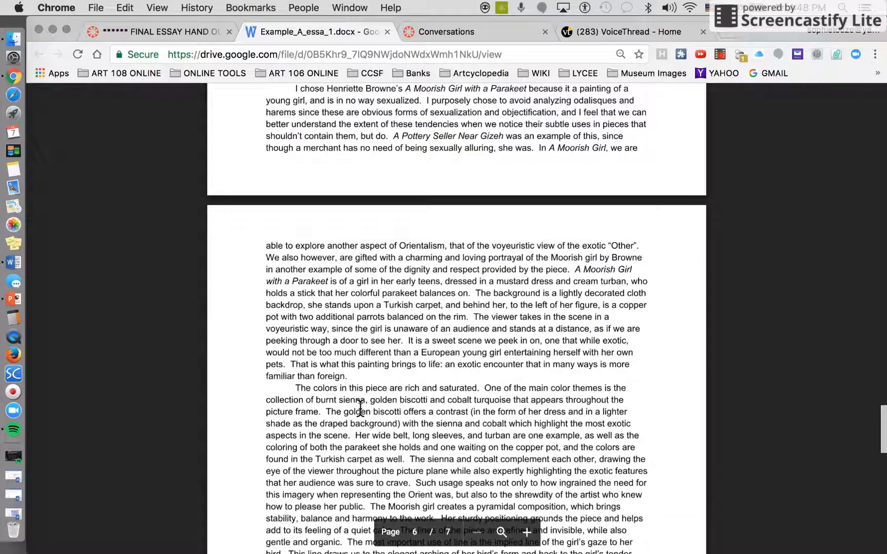
scroll(down, 3)
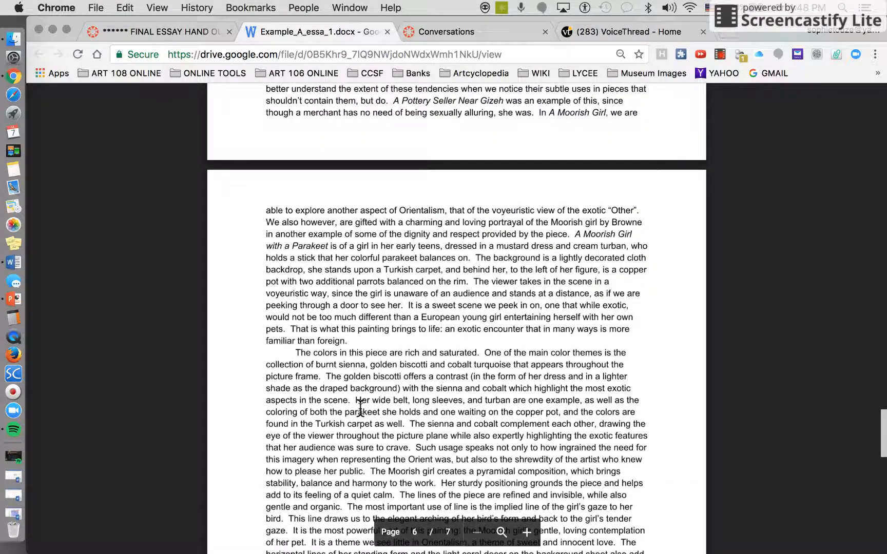